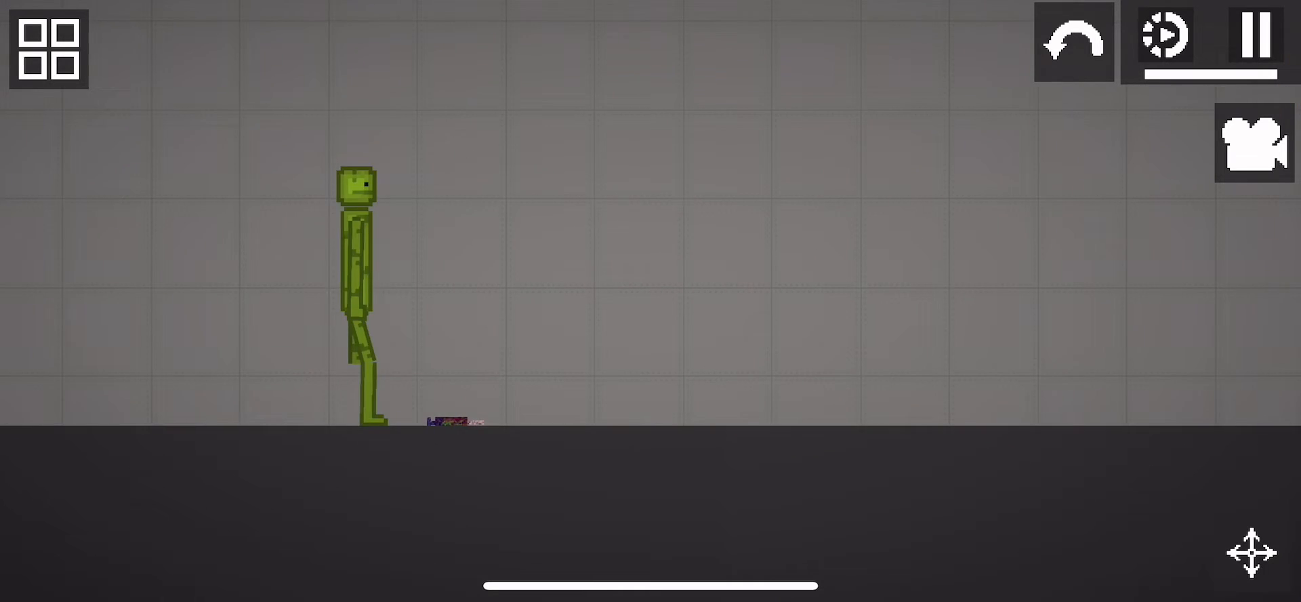
Run the simulation so the floor weapon tears the melon ragdoll apart, leaving its severed head
click(1252, 35)
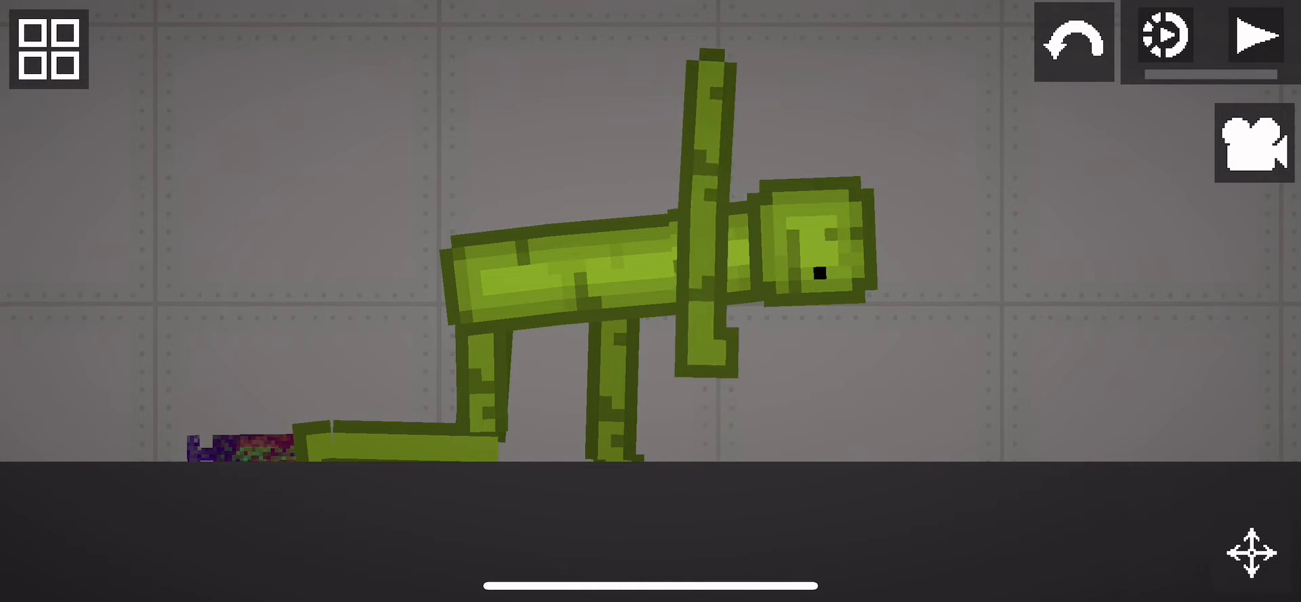
click(1249, 34)
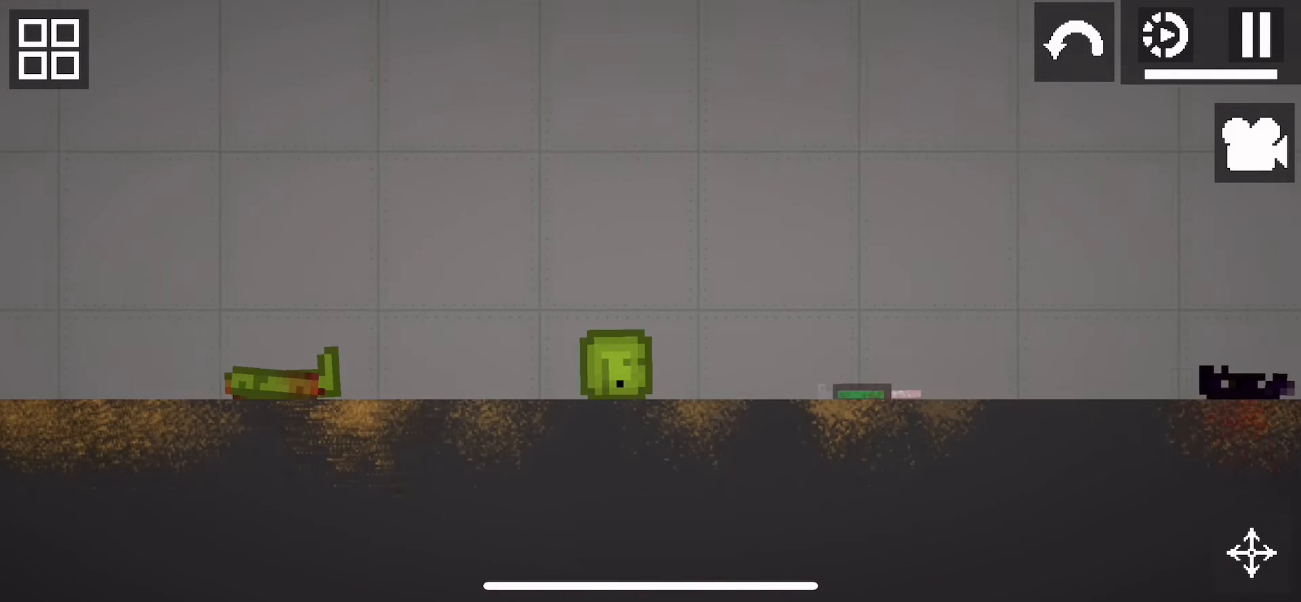
click(46, 43)
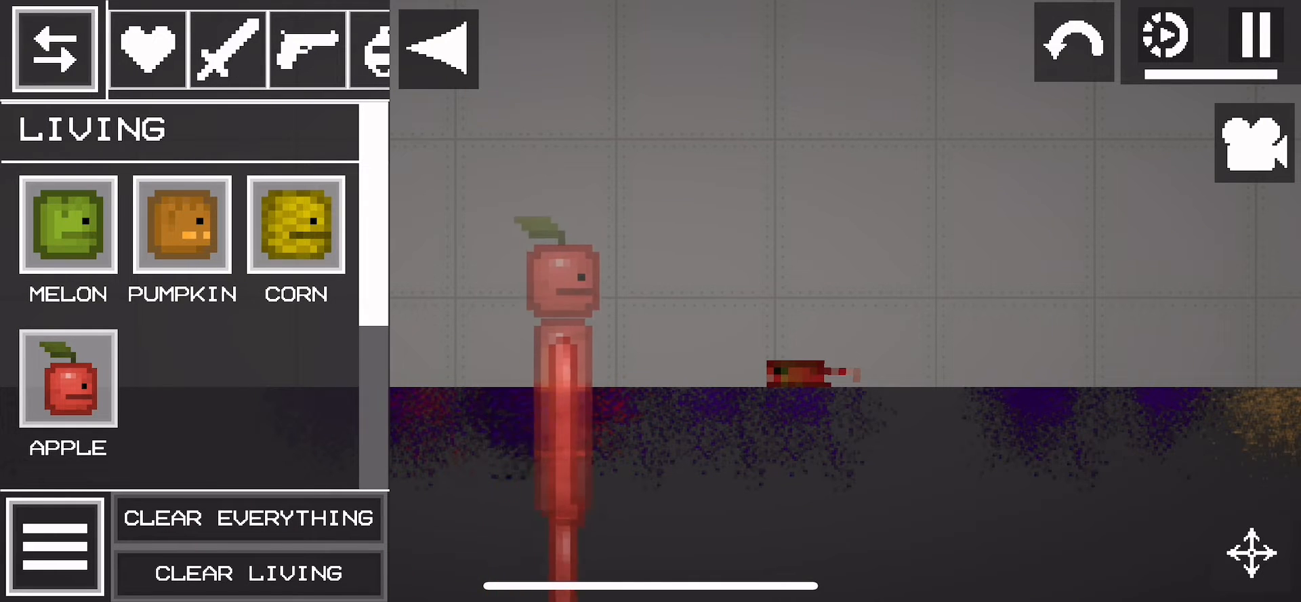
Spawn an apple and a corn ragdoll on a saw pillar, and arm the melon with a Revolver
click(53, 47)
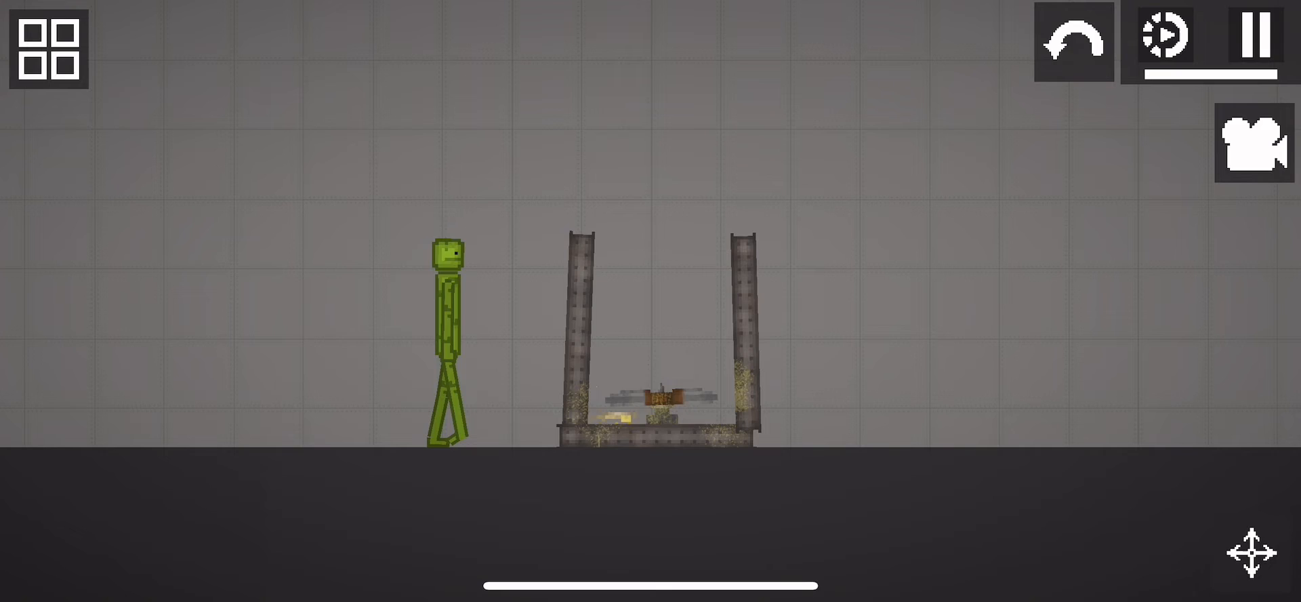
click(48, 48)
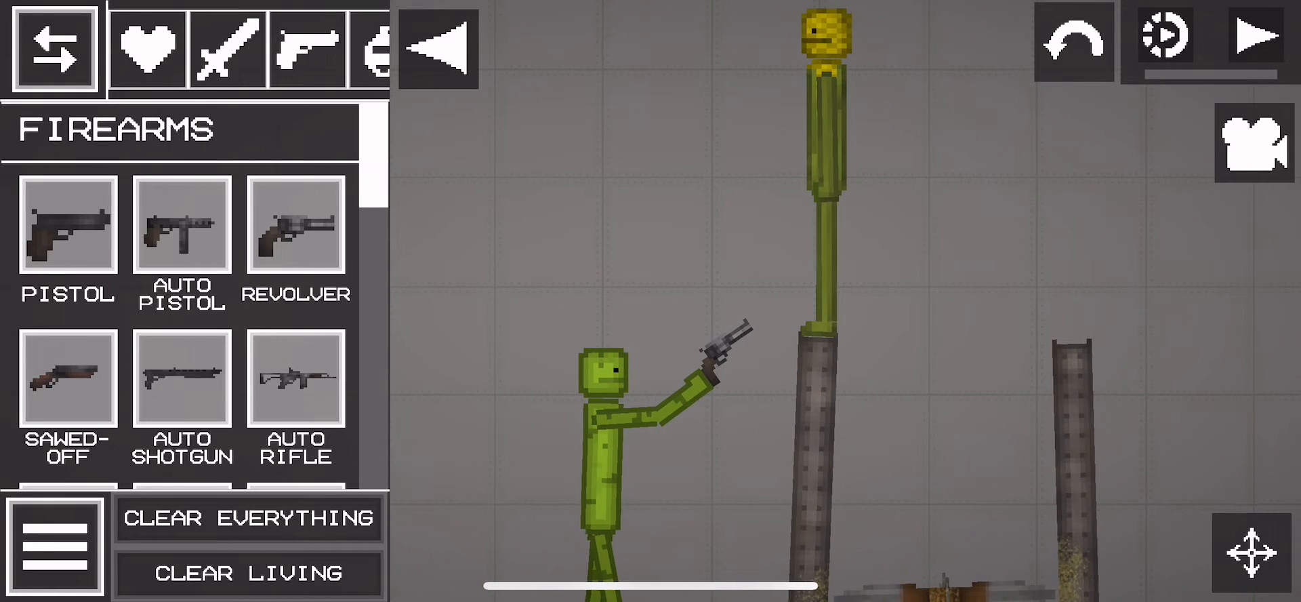
Run the saw trap on the corn ragdoll, then bring the large spiked crusher above the pillars
click(1252, 35)
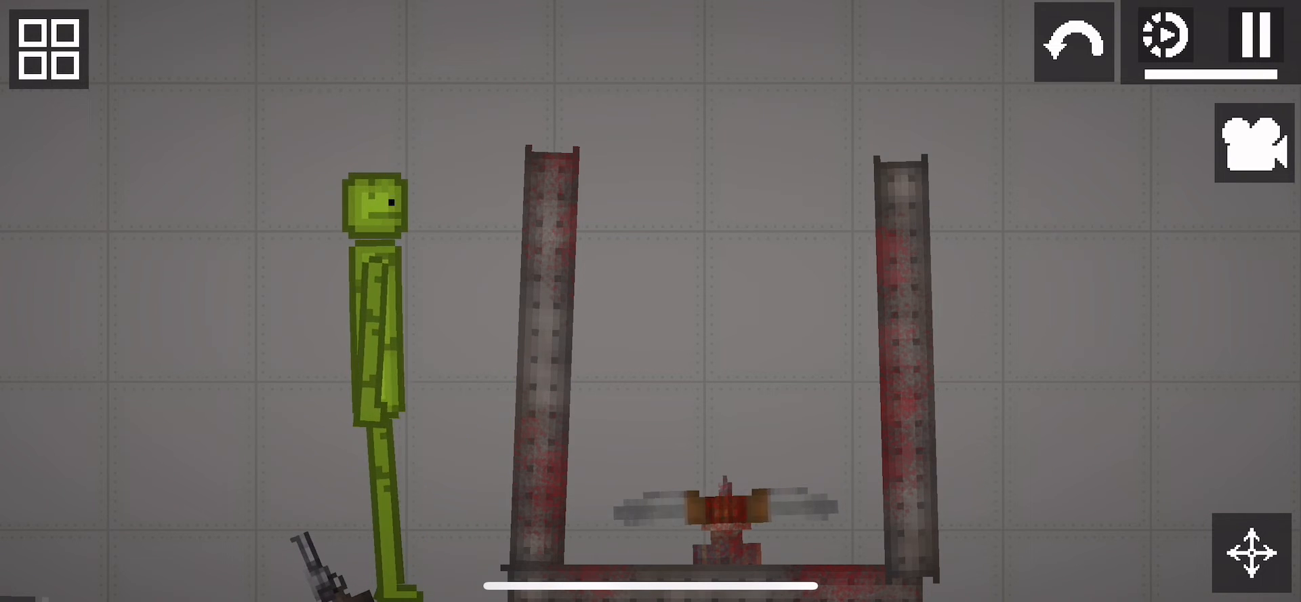
click(1251, 34)
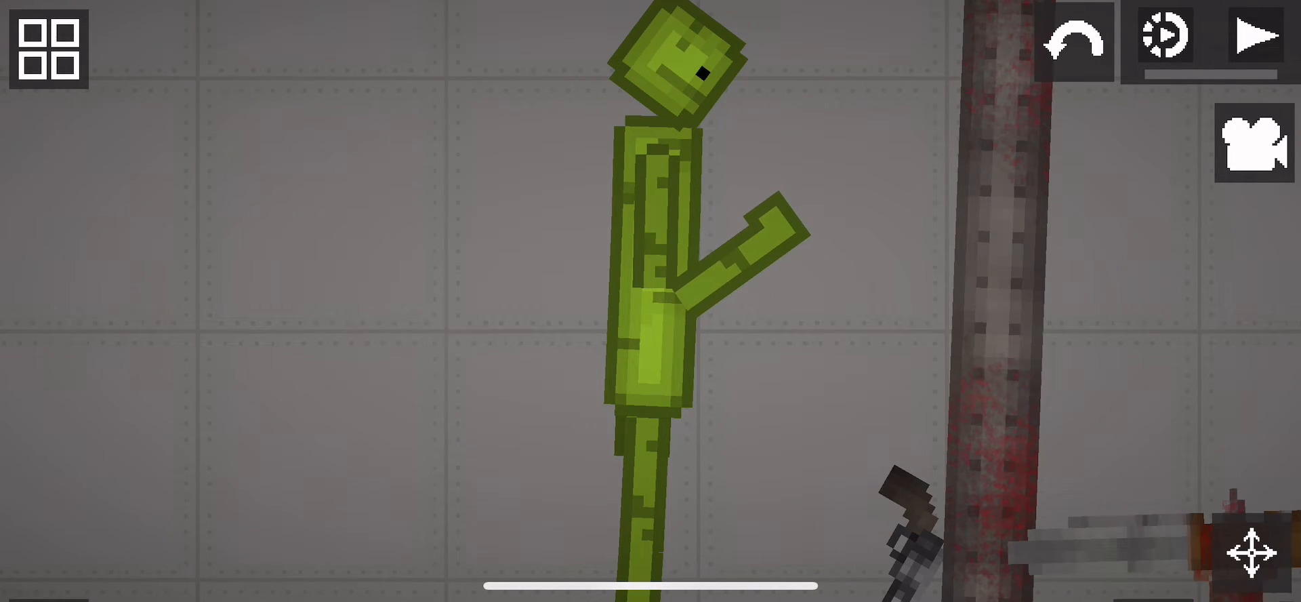
click(1249, 36)
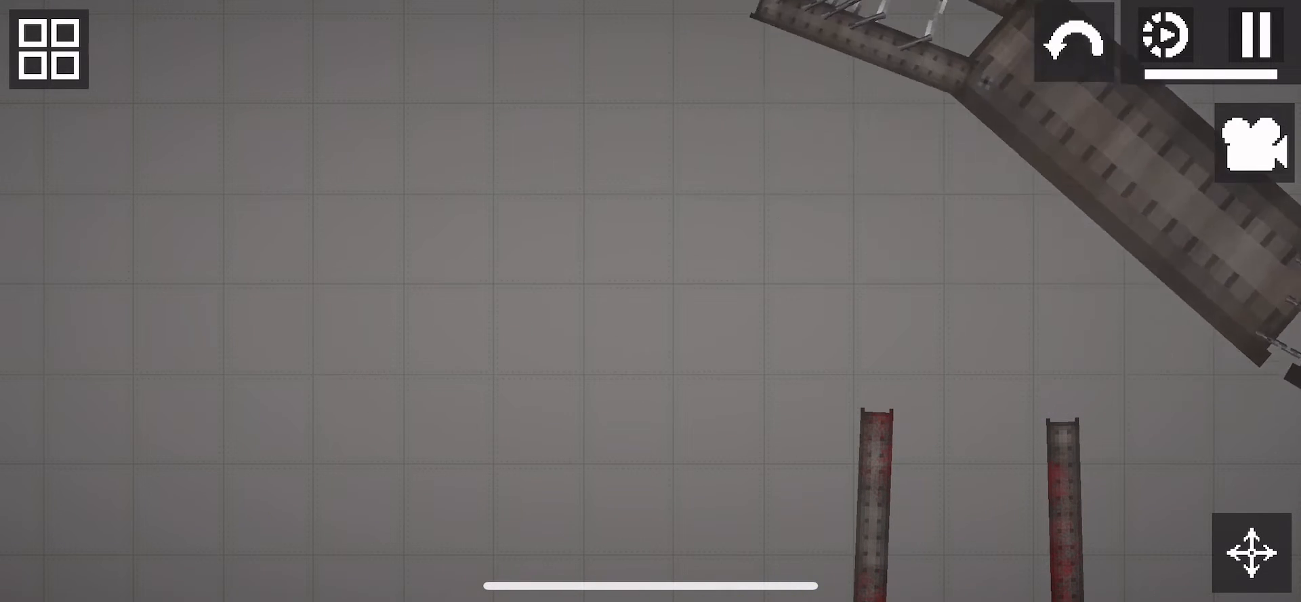
Crush the melon in the spiked jaws, inject the remains with a syringe, and bring up a ragdoll's menu
click(1252, 38)
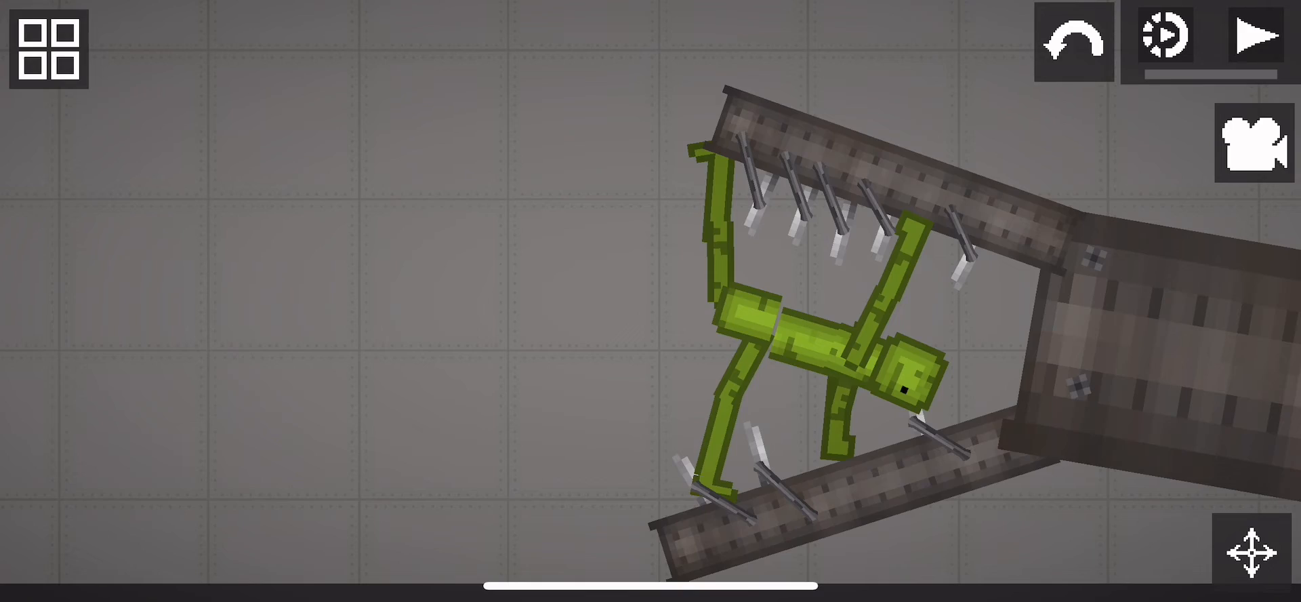
click(1247, 35)
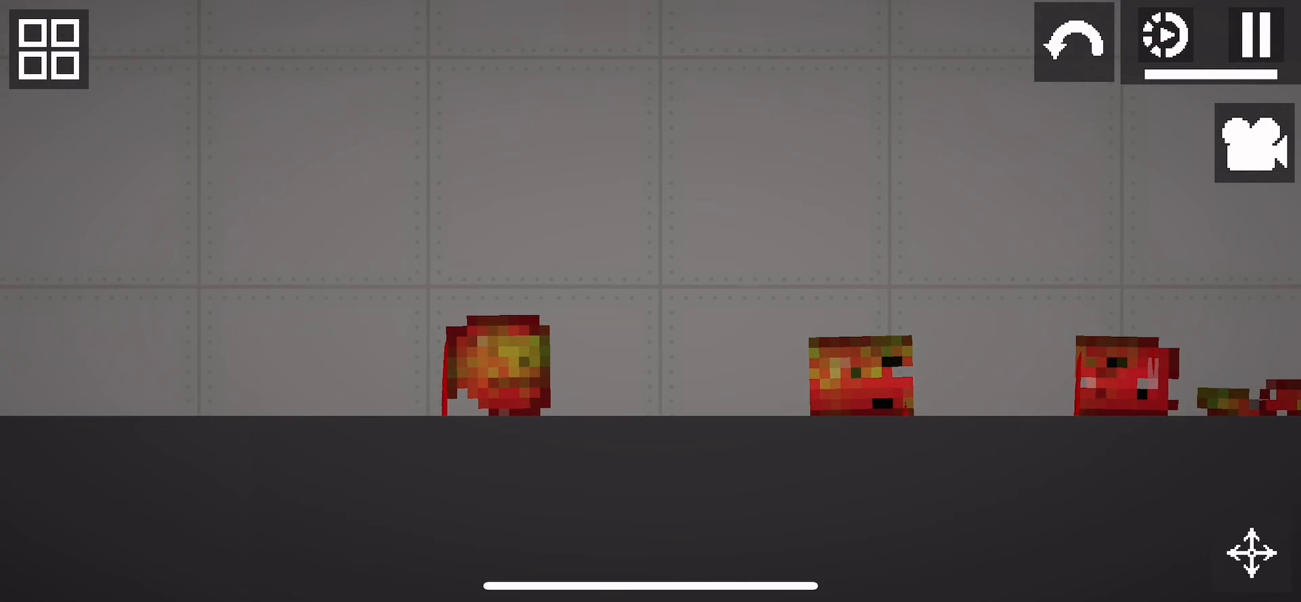
click(1249, 35)
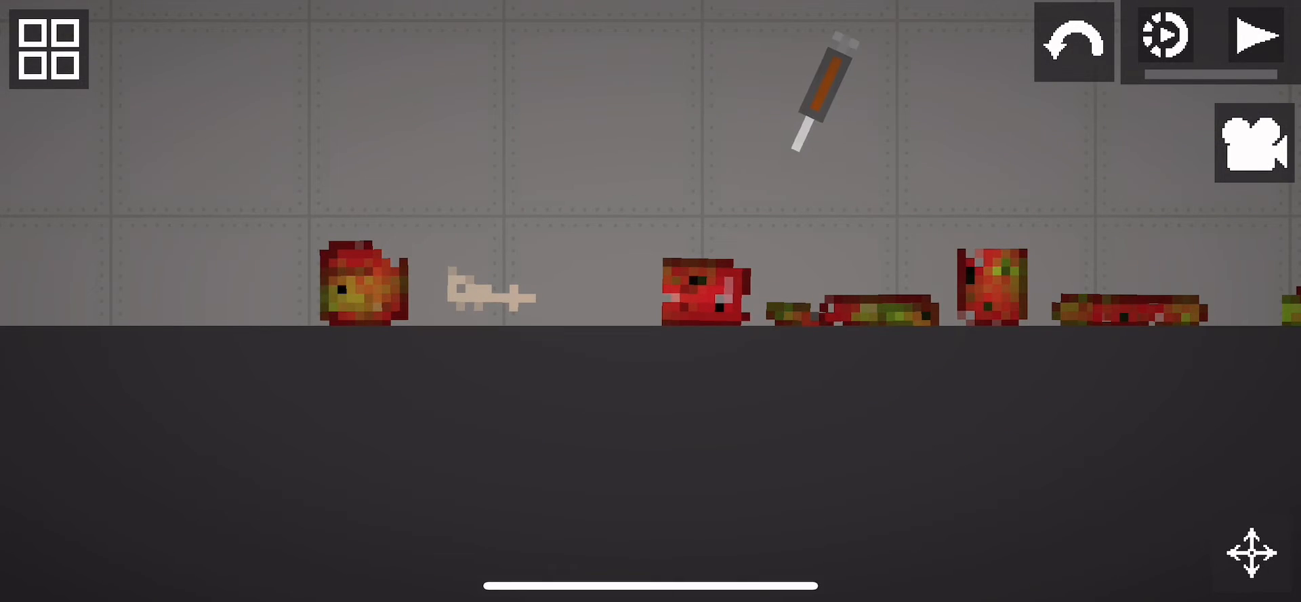
click(1251, 33)
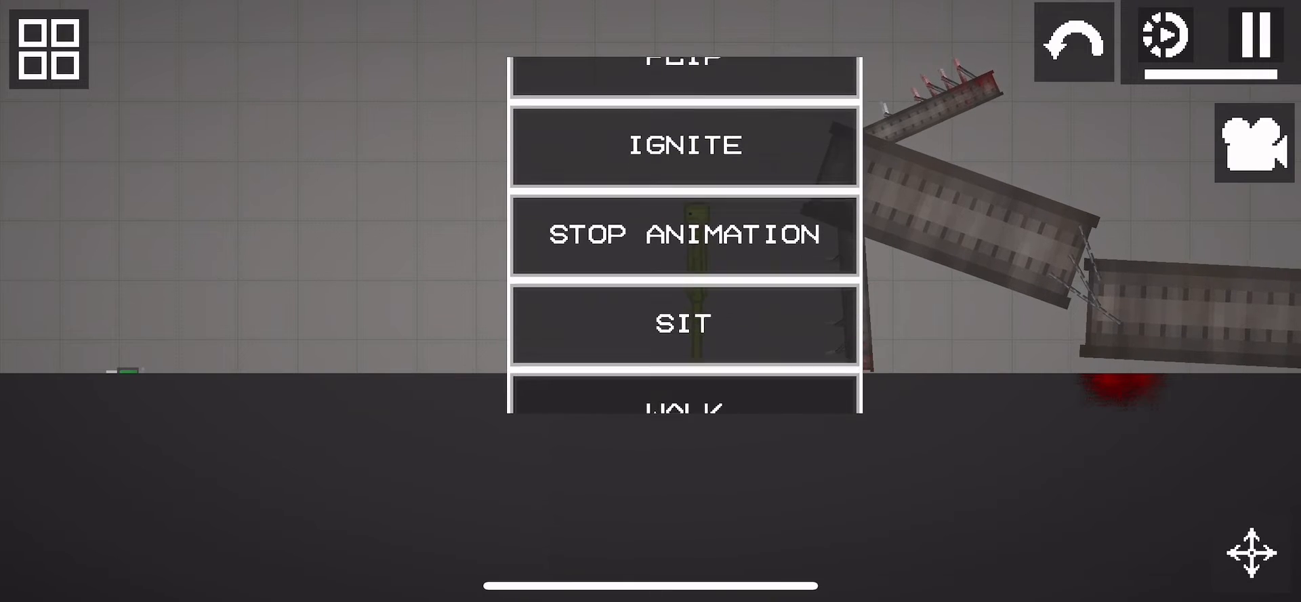
Choose Sit so the melon crouches inside the girder frame with the mounted saw
click(683, 234)
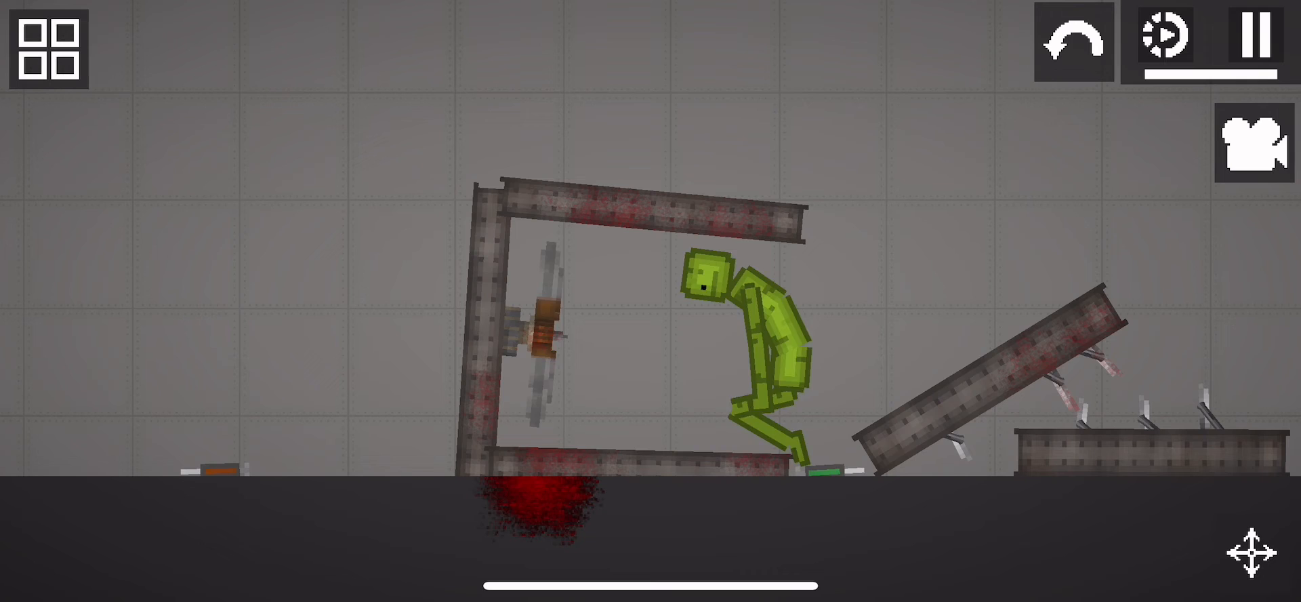
Power on the saw and spikes to shred the melon and corn ragdolls into bloody pieces
scroll(down, 3)
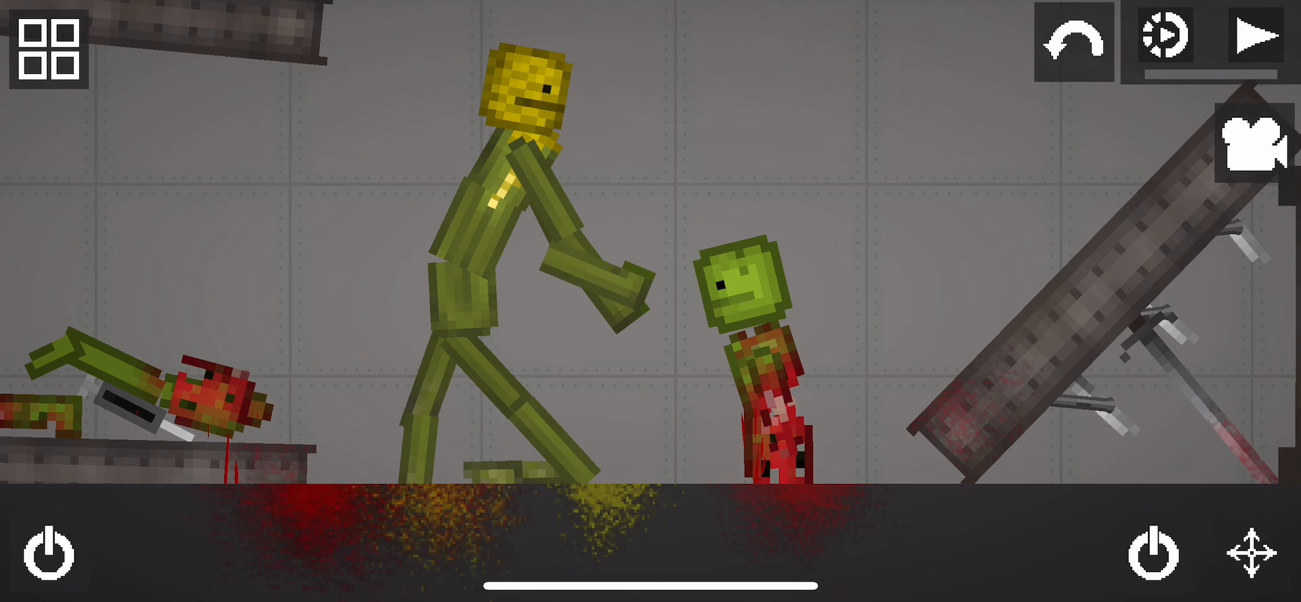
click(1251, 38)
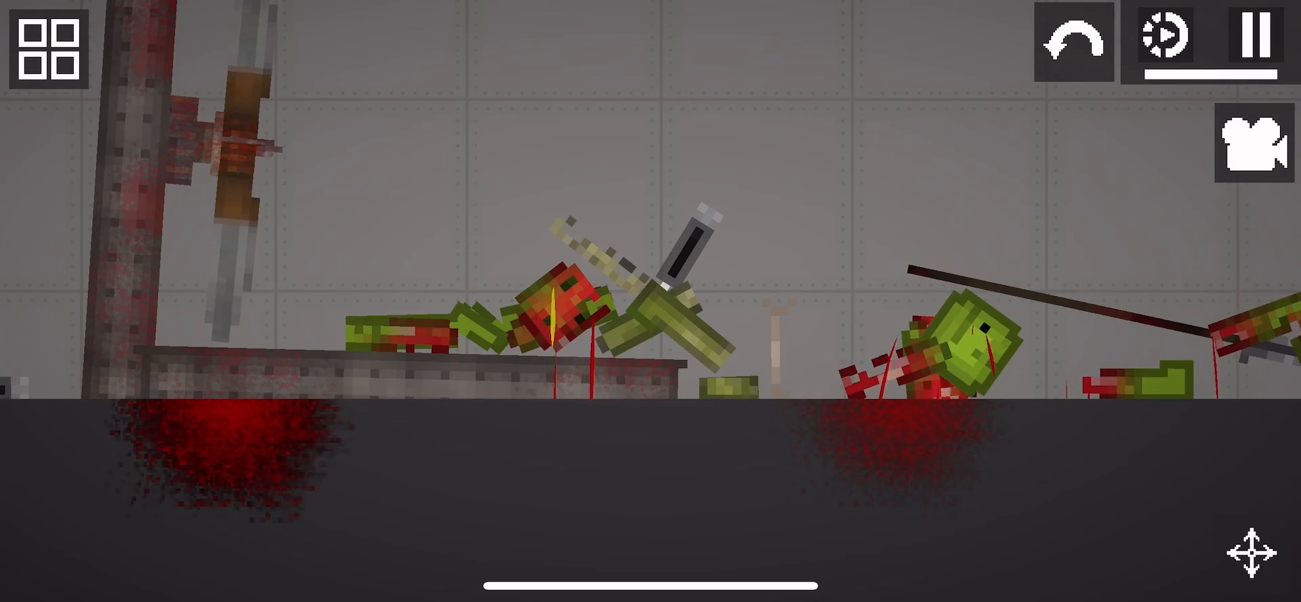